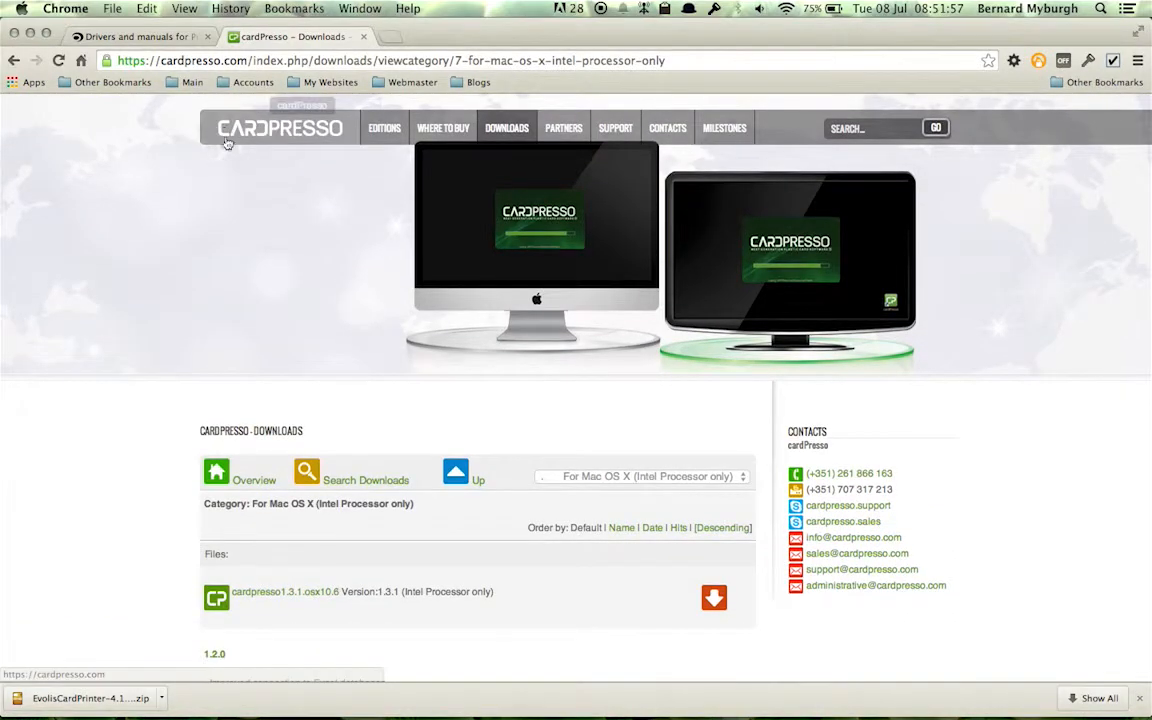
Return to the cardpresso.com home page via the cardPresso logo.
{"action": "left_click", "coordinate": [712, 596]}
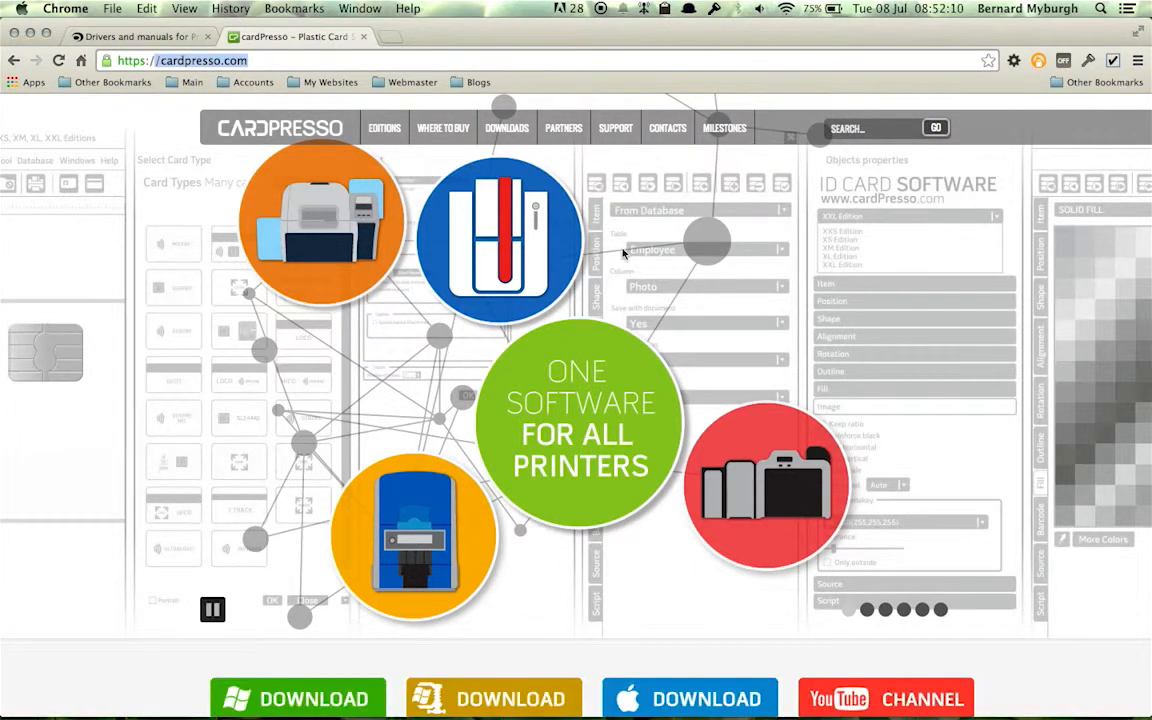
Navigate Downloads > cardPresso Releases > For Mac OS X (Intel Processor only) listing cardpresso1.3.1.
{"action": "left_click", "coordinate": [506, 128]}
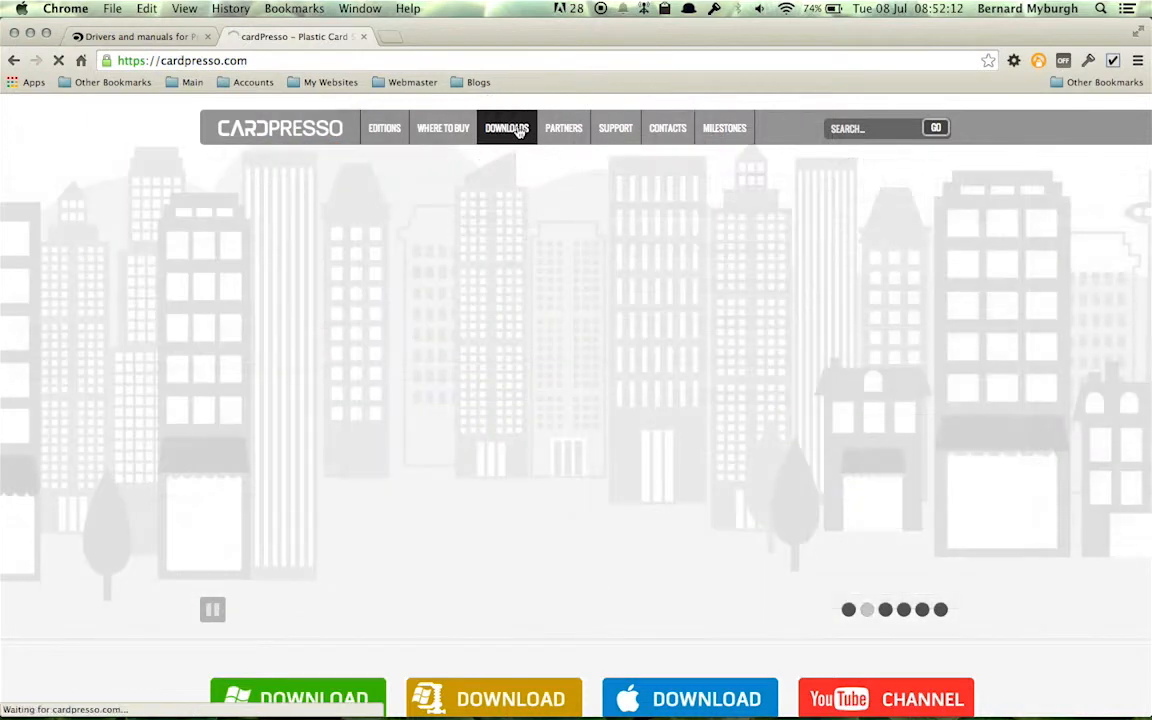
{"action": "left_click", "coordinate": [506, 128]}
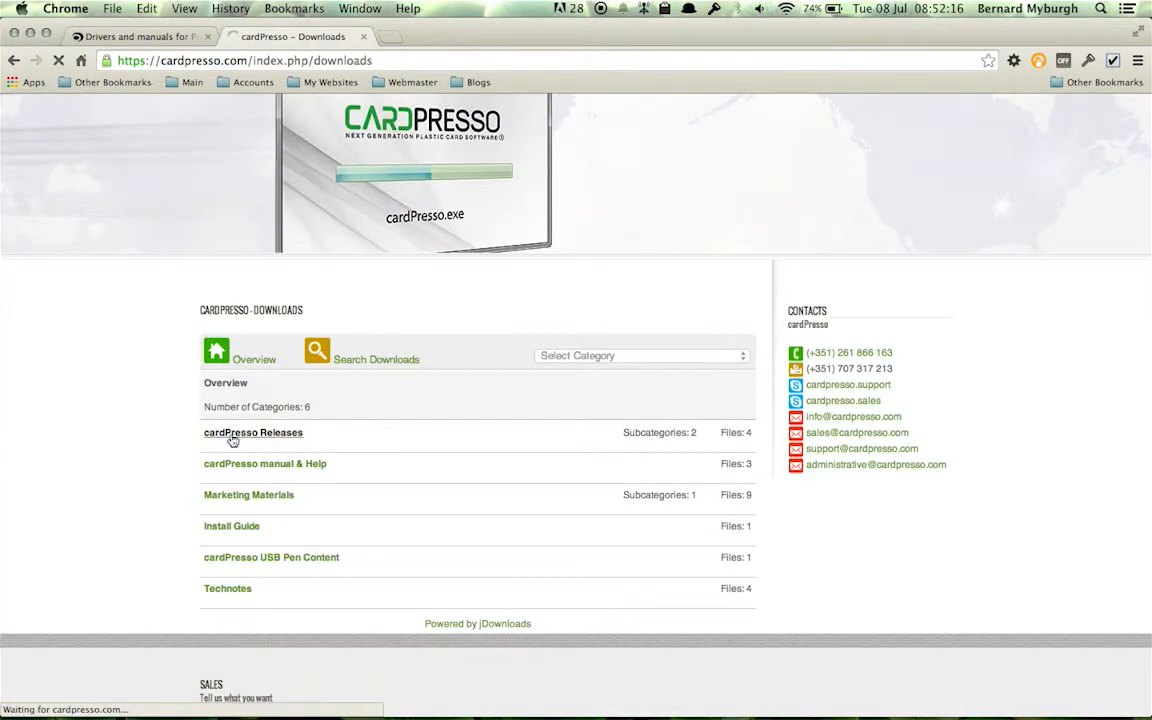
{"action": "left_click", "coordinate": [252, 432]}
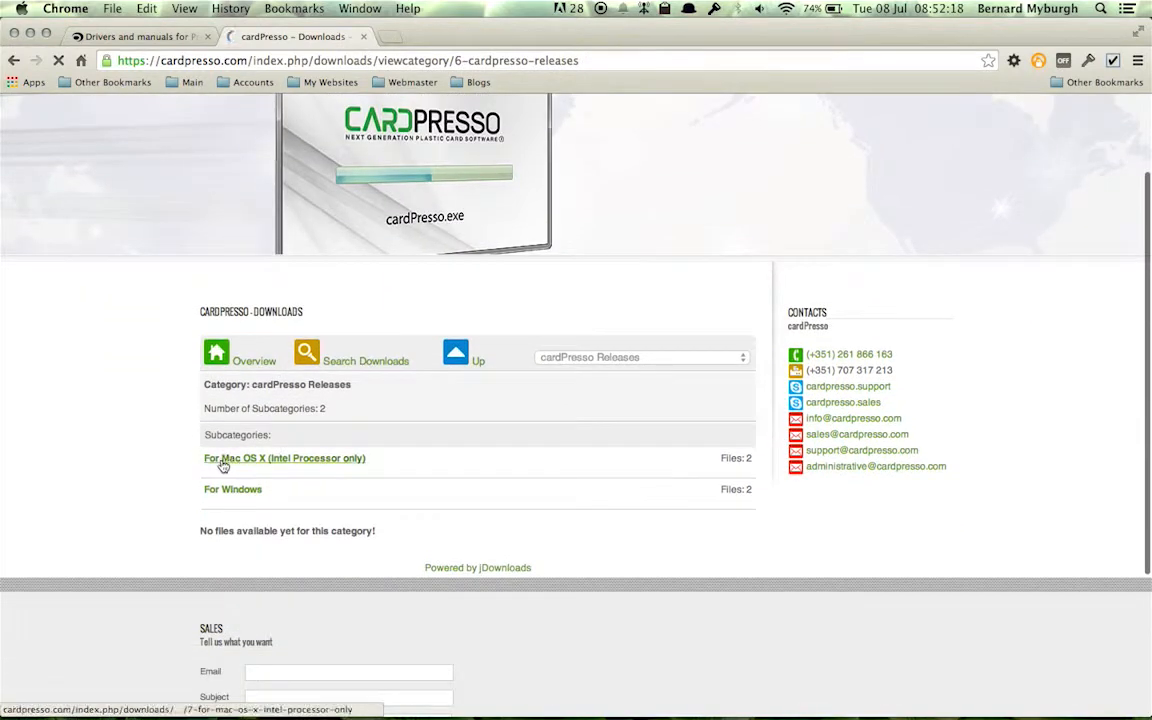
{"action": "mouse_move", "coordinate": [232, 488]}
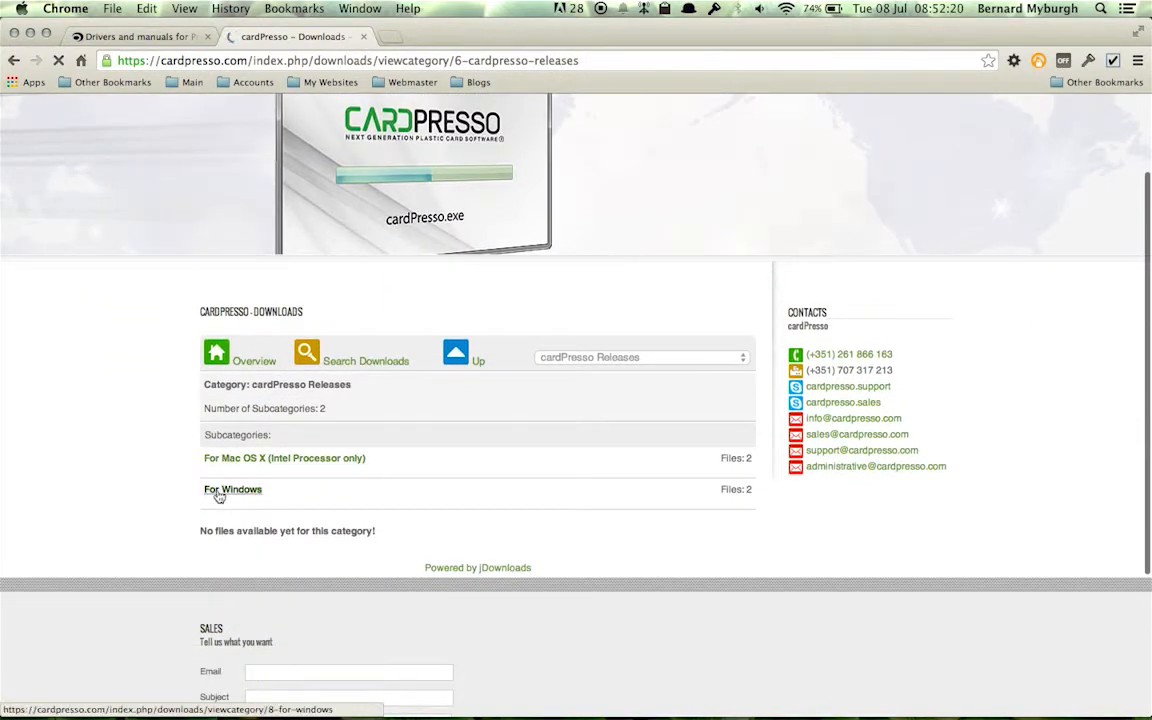
{"action": "left_click", "coordinate": [232, 488]}
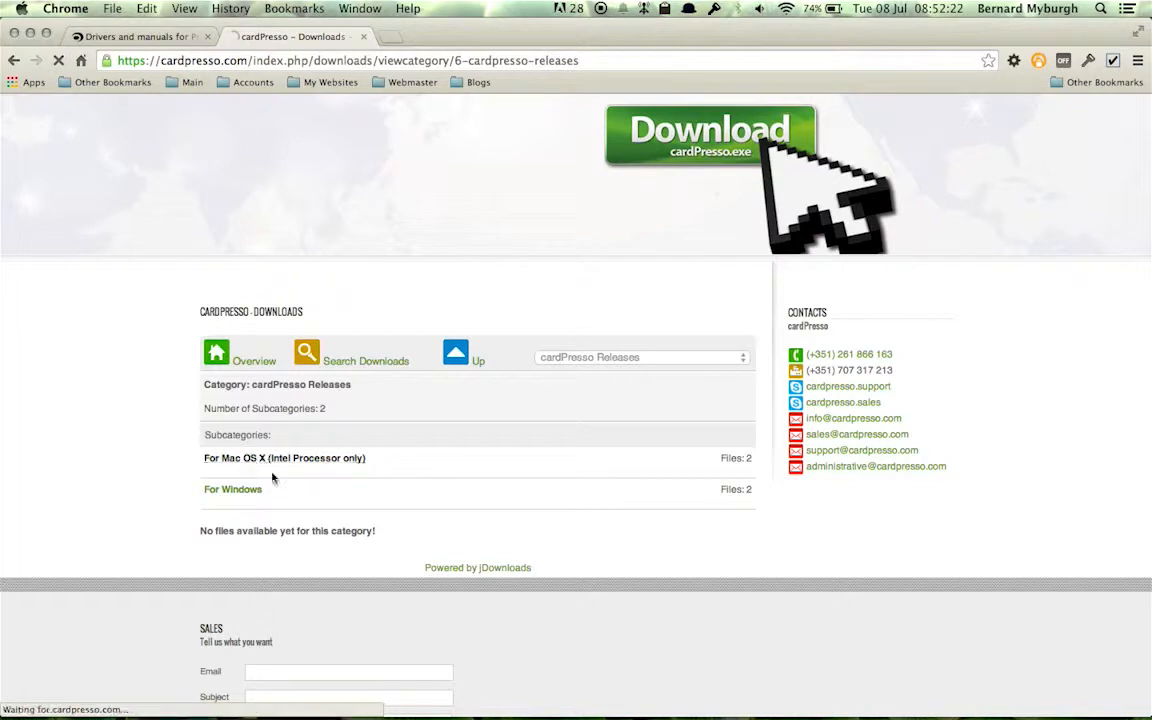
{"action": "left_click", "coordinate": [284, 458]}
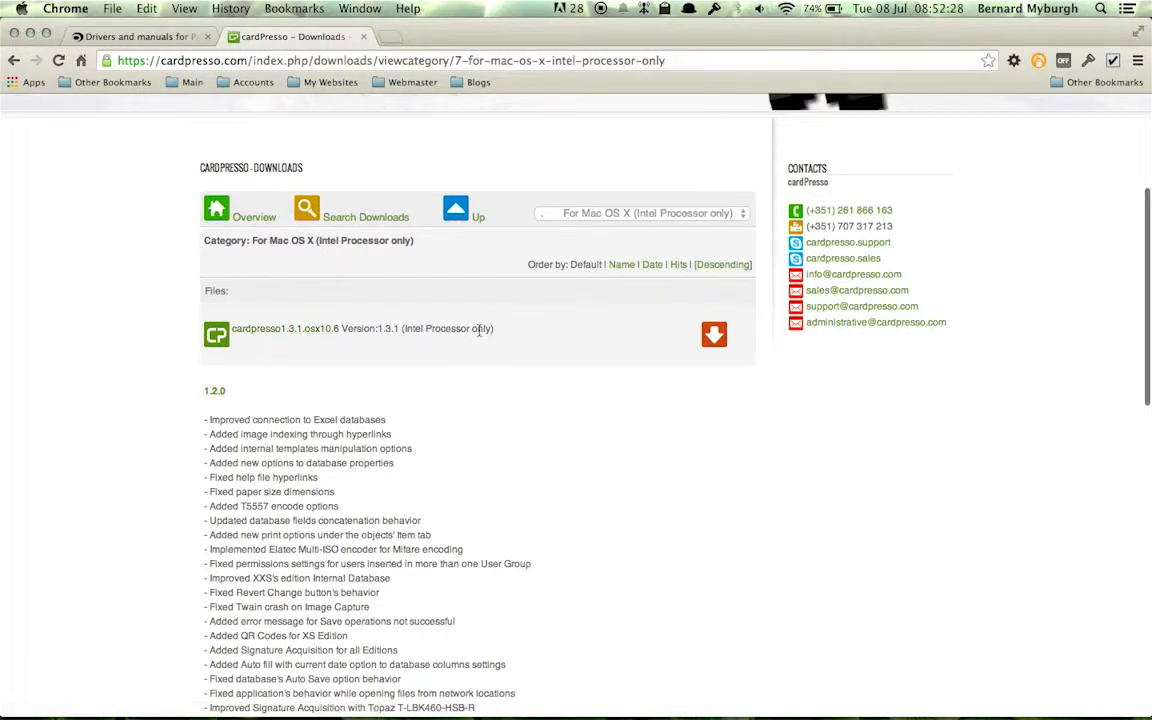
Start downloading the cardpresso1.3.1 Mac disk image from the red download arrow.
{"action": "left_click", "coordinate": [712, 334]}
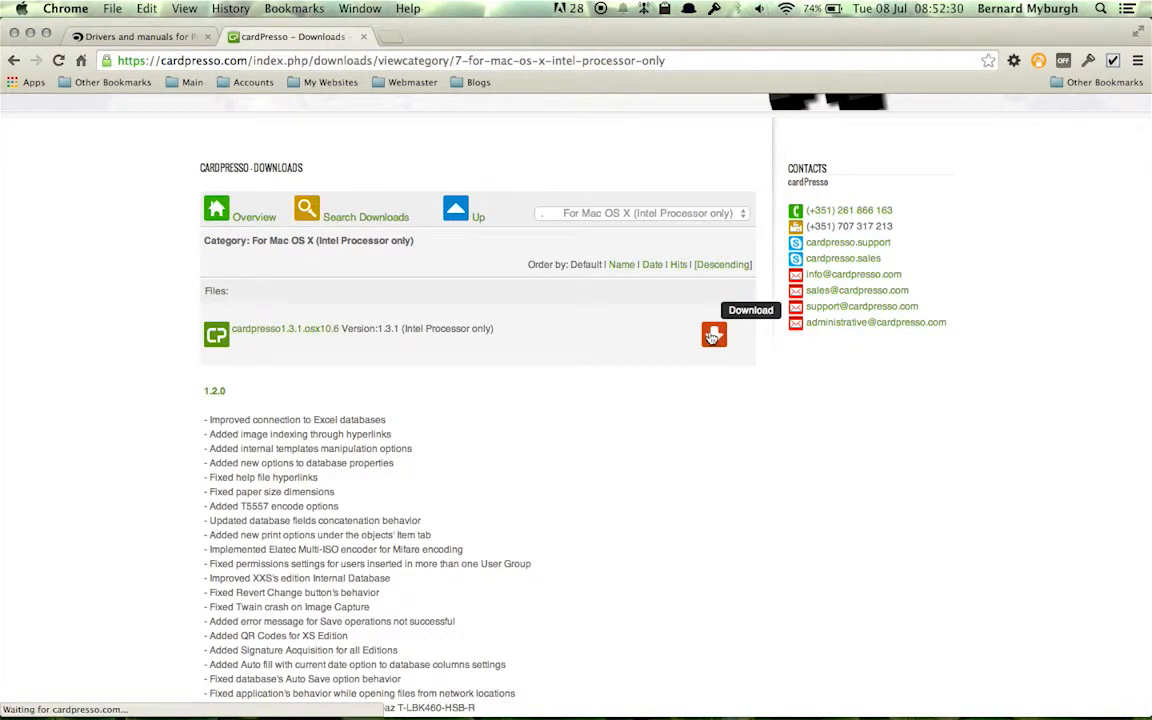
{"action": "left_click", "coordinate": [714, 334]}
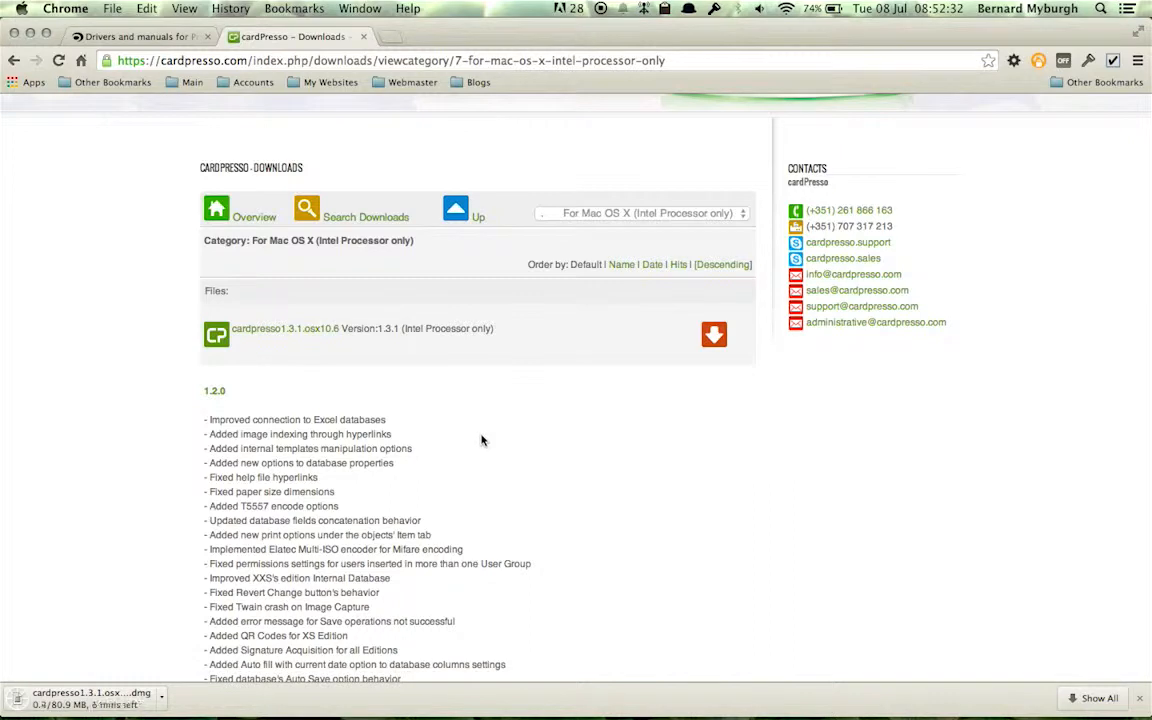
{"action": "mouse_move", "coordinate": [570, 644]}
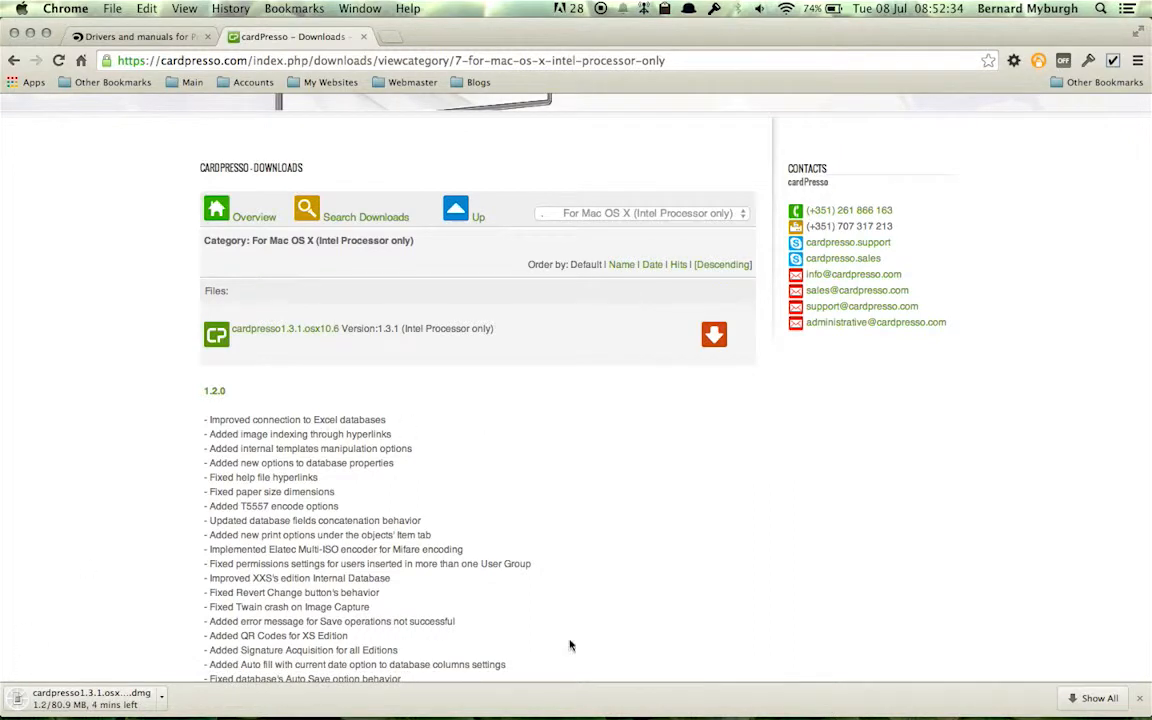
{"action": "scroll", "scroll_direction": "down", "scroll_amount": 3}
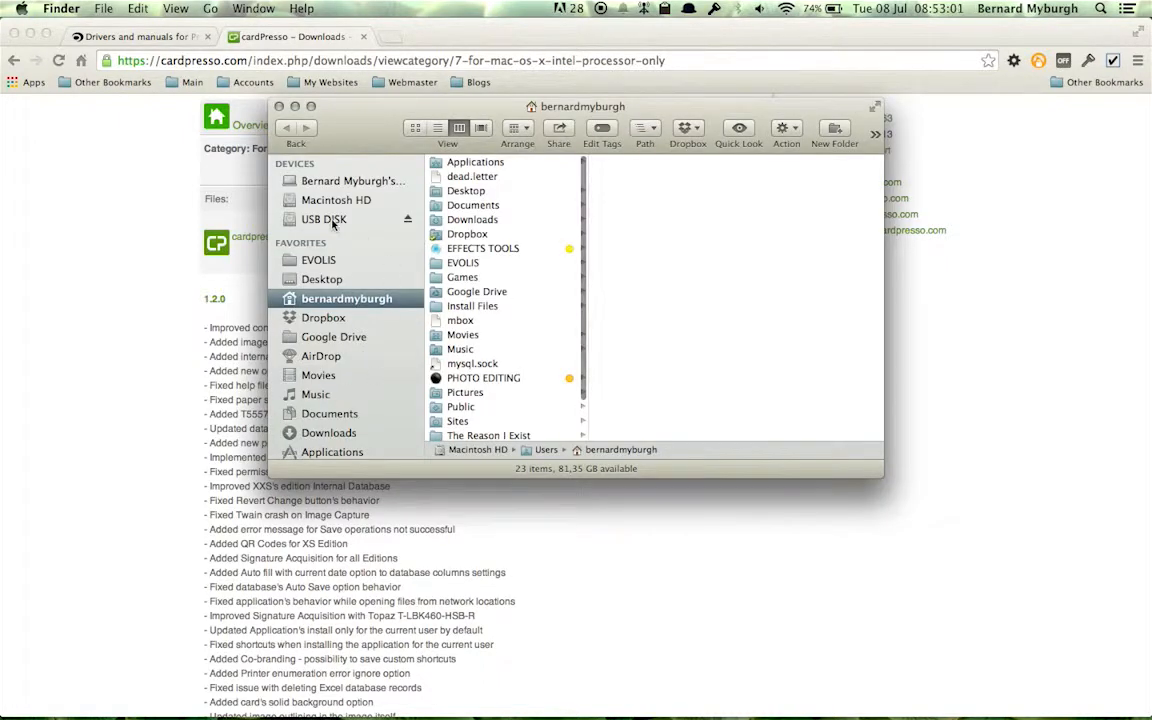
Open cardPresso.dmg from the USB DISK in Finder, bringing up its license agreement.
{"action": "left_click", "coordinate": [324, 218]}
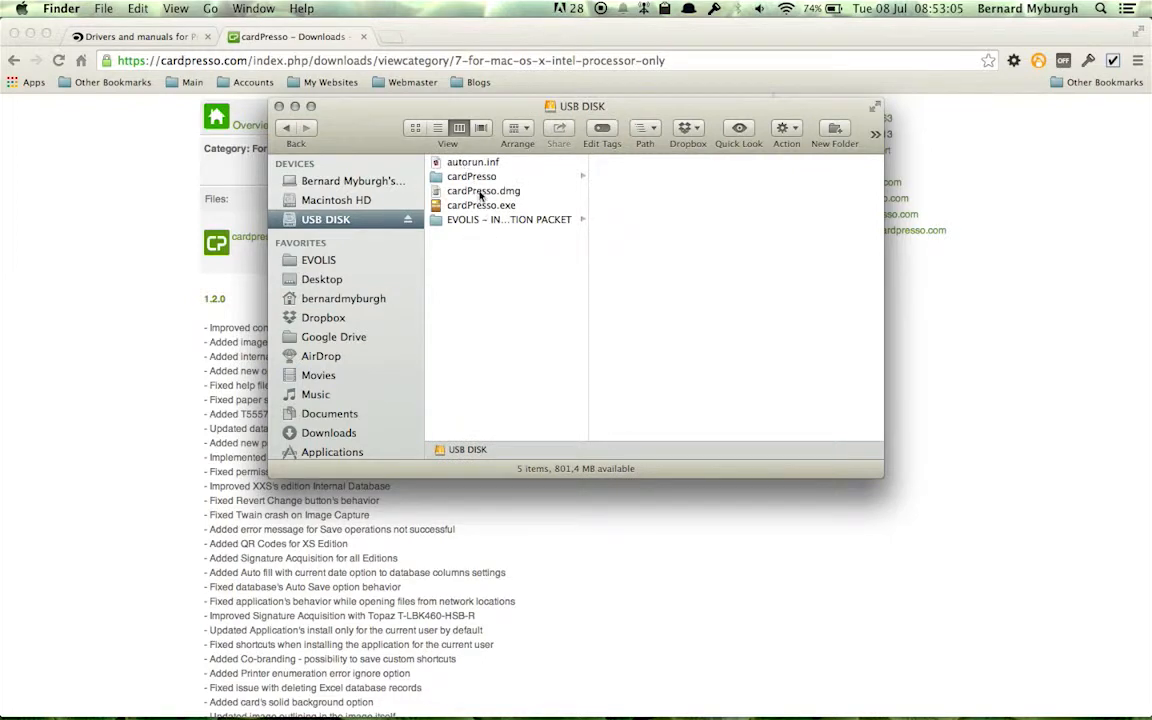
{"action": "left_click", "coordinate": [484, 190]}
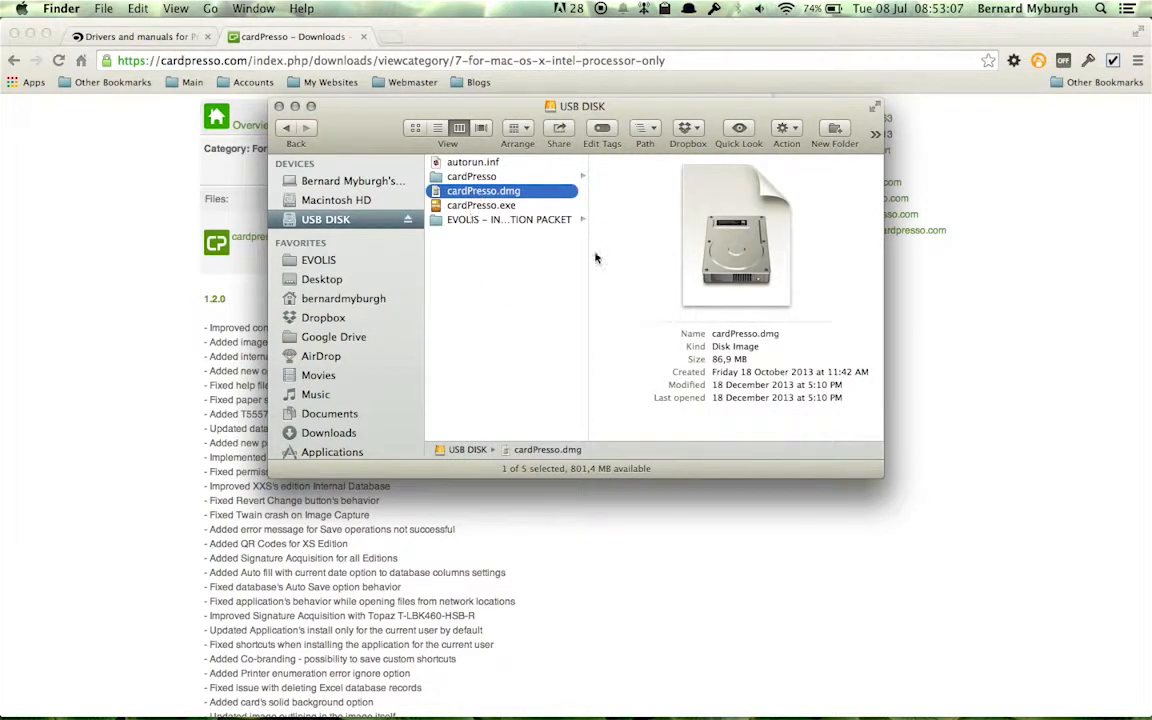
{"action": "double_click", "coordinate": [484, 192]}
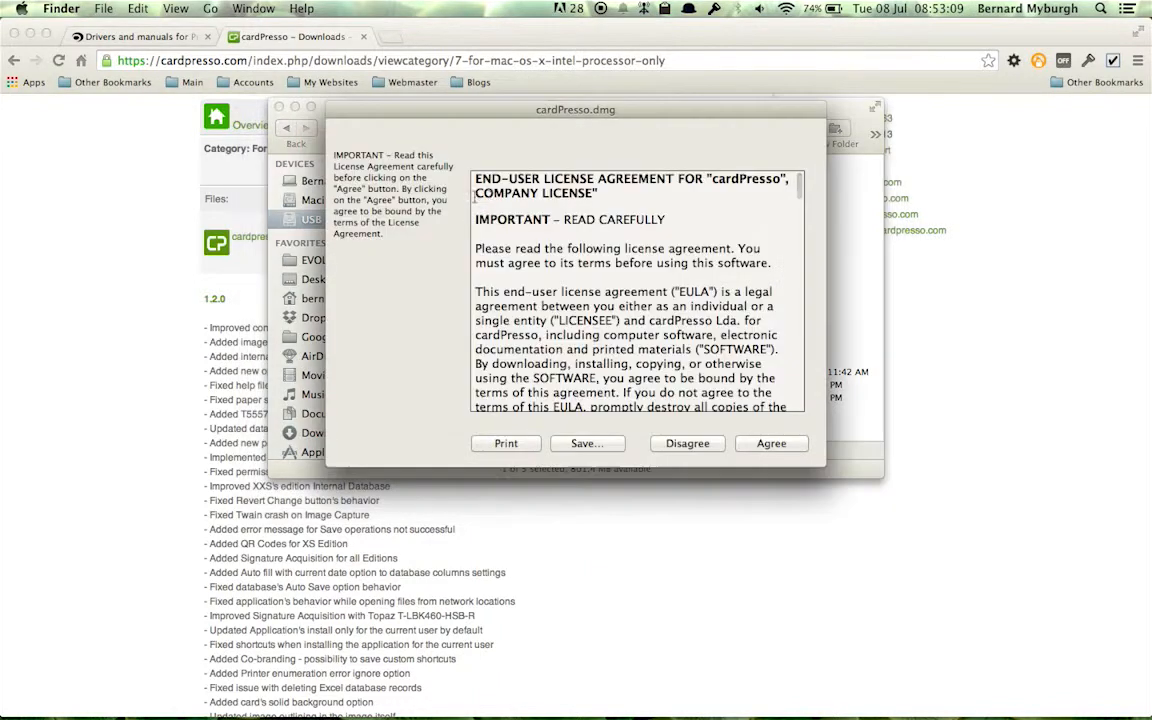
Agree to the cardPresso license and close the installer and Finder windows.
{"action": "left_click", "coordinate": [772, 444]}
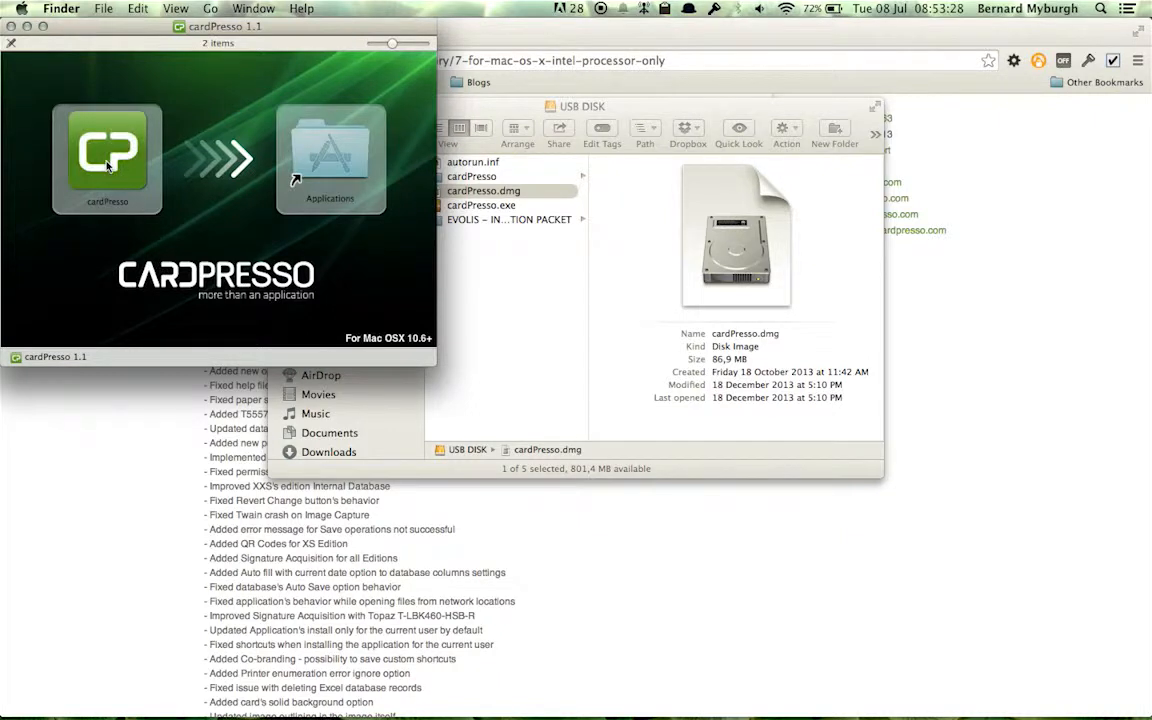
{"action": "left_click", "coordinate": [108, 156]}
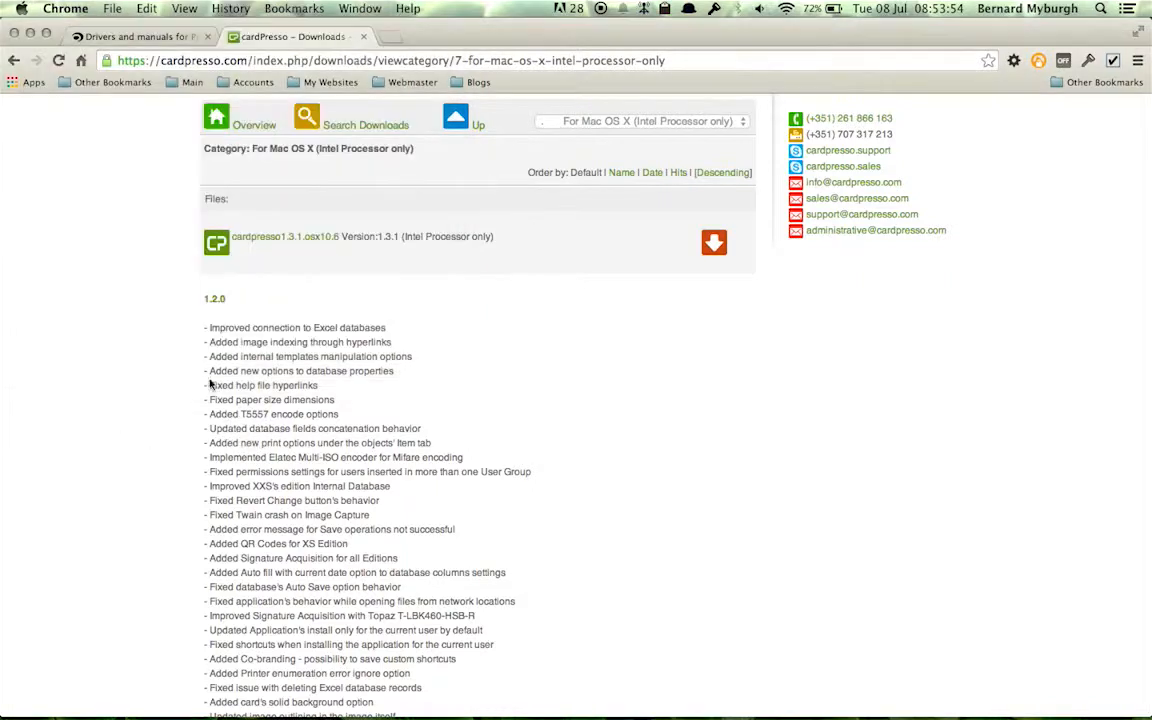
Launch cardPresso through Spotlight by searching 'cardp'.
{"action": "left_click", "coordinate": [1100, 8]}
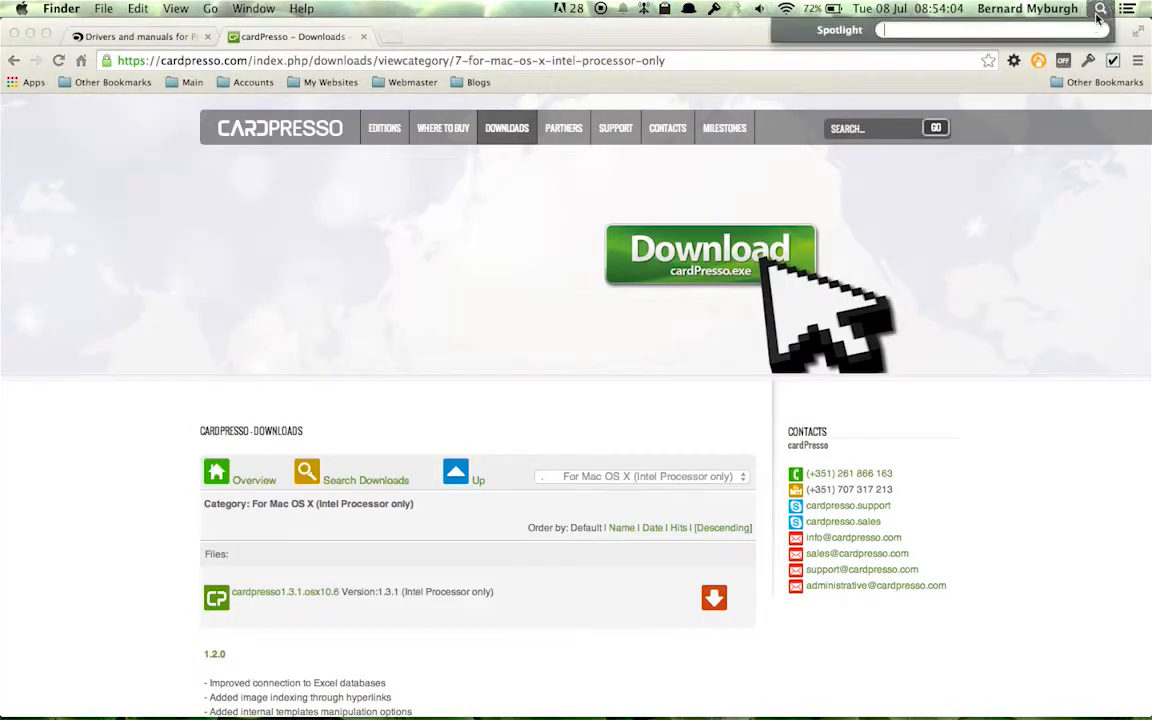
{"action": "type", "text": "card"}
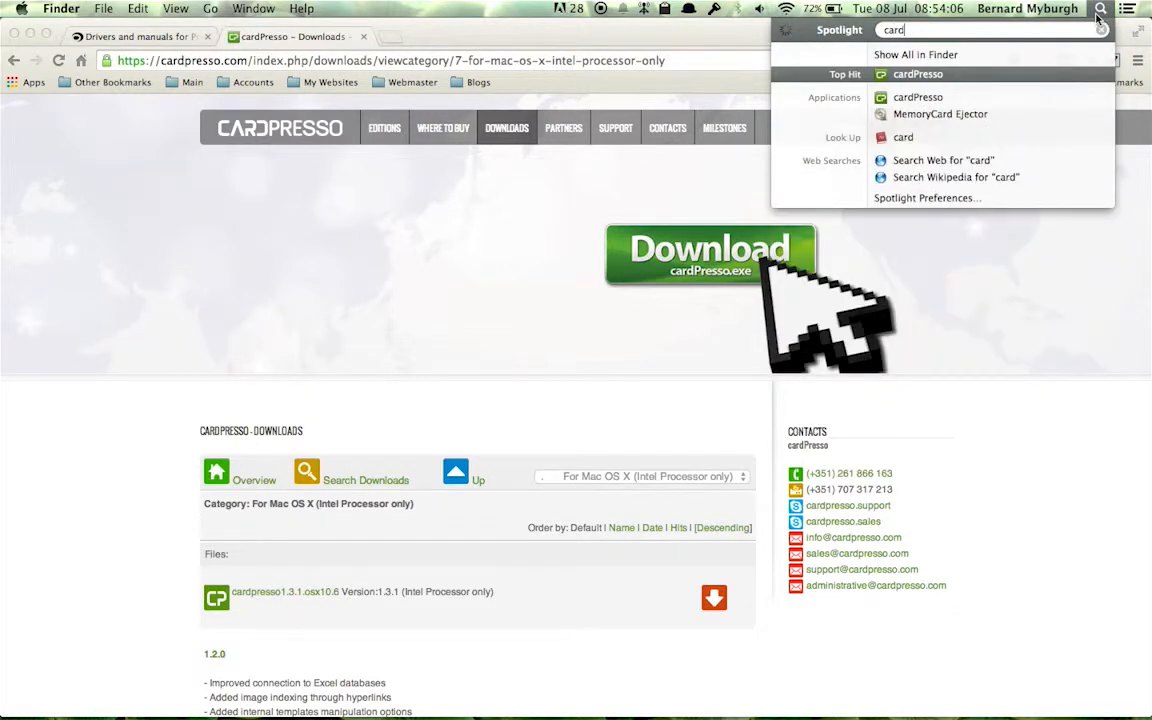
{"action": "type", "text": "p"}
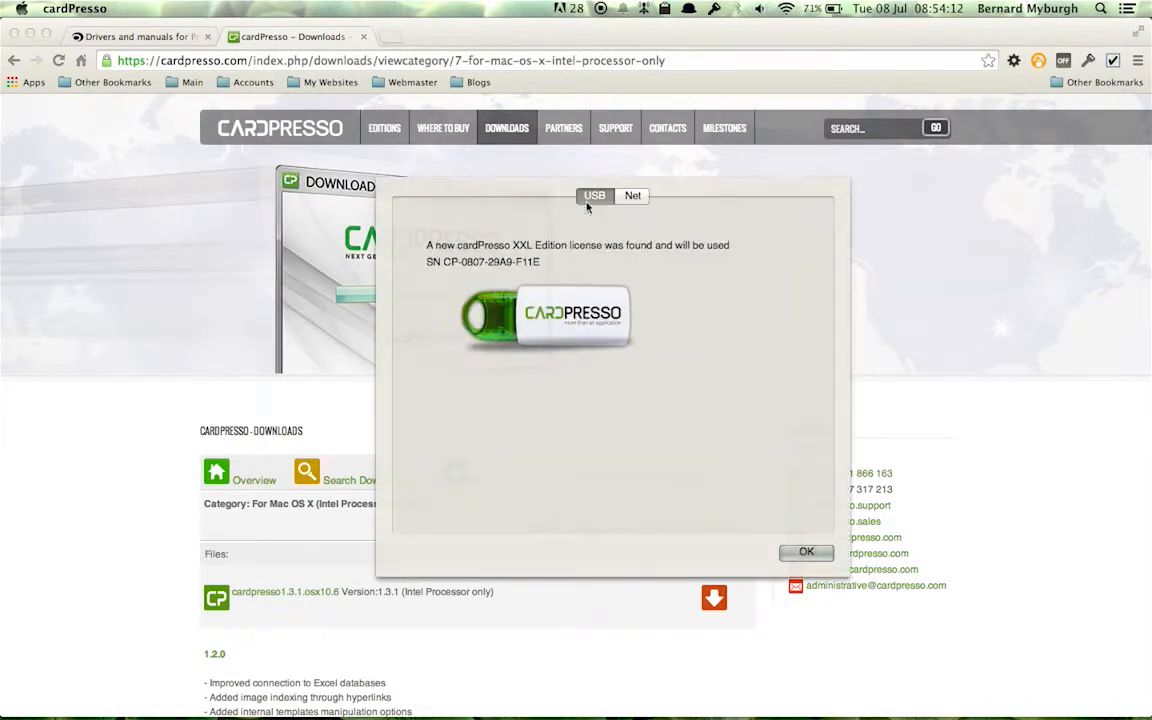
{"action": "mouse_move", "coordinate": [600, 256]}
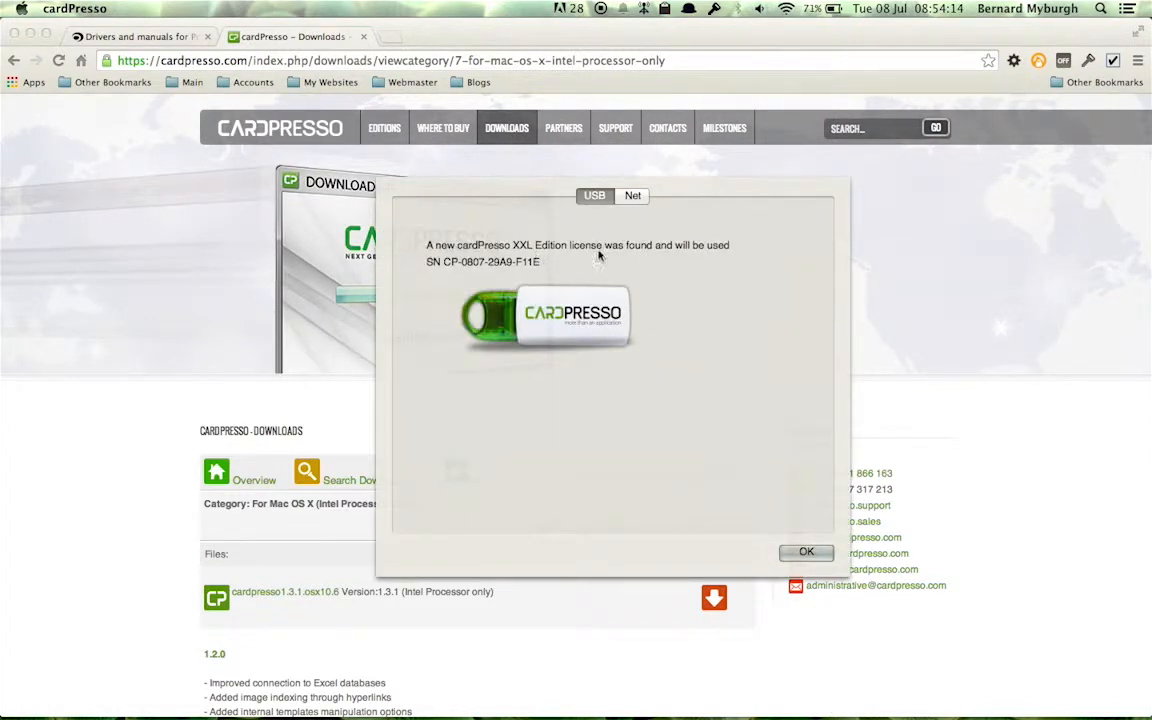
{"action": "mouse_move", "coordinate": [552, 324]}
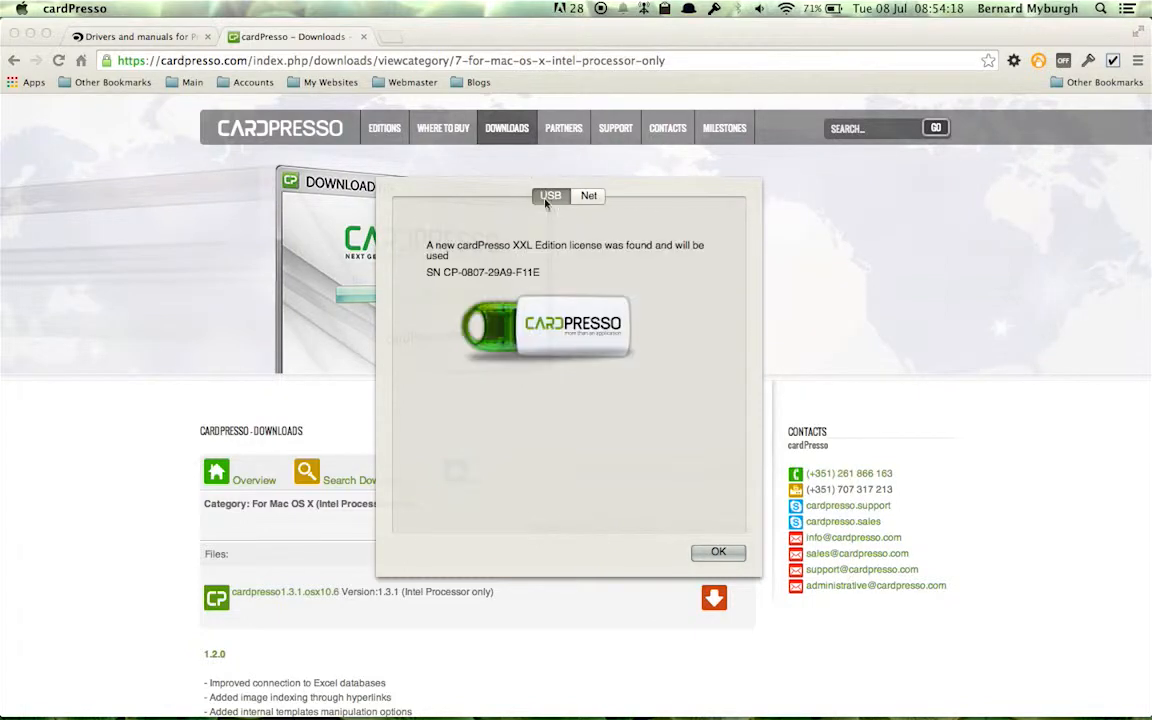
Acknowledge the XXL USB license and create a new blank CR80 card document.
{"action": "left_click", "coordinate": [718, 552]}
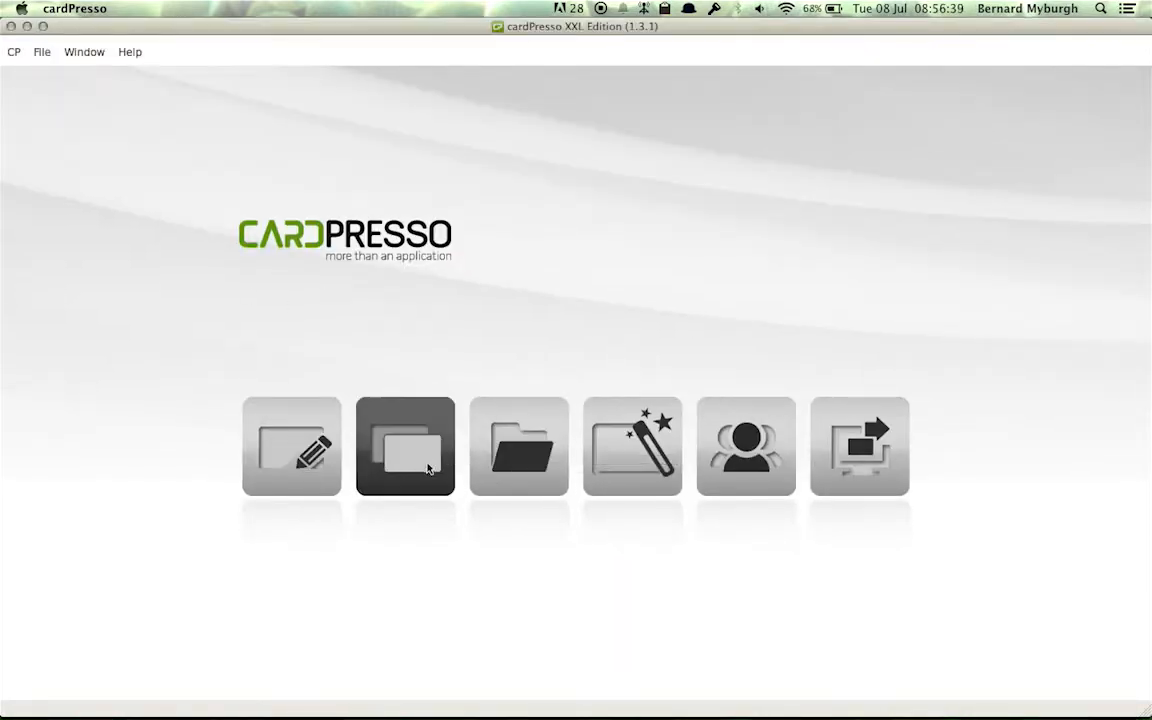
{"action": "left_click", "coordinate": [404, 446]}
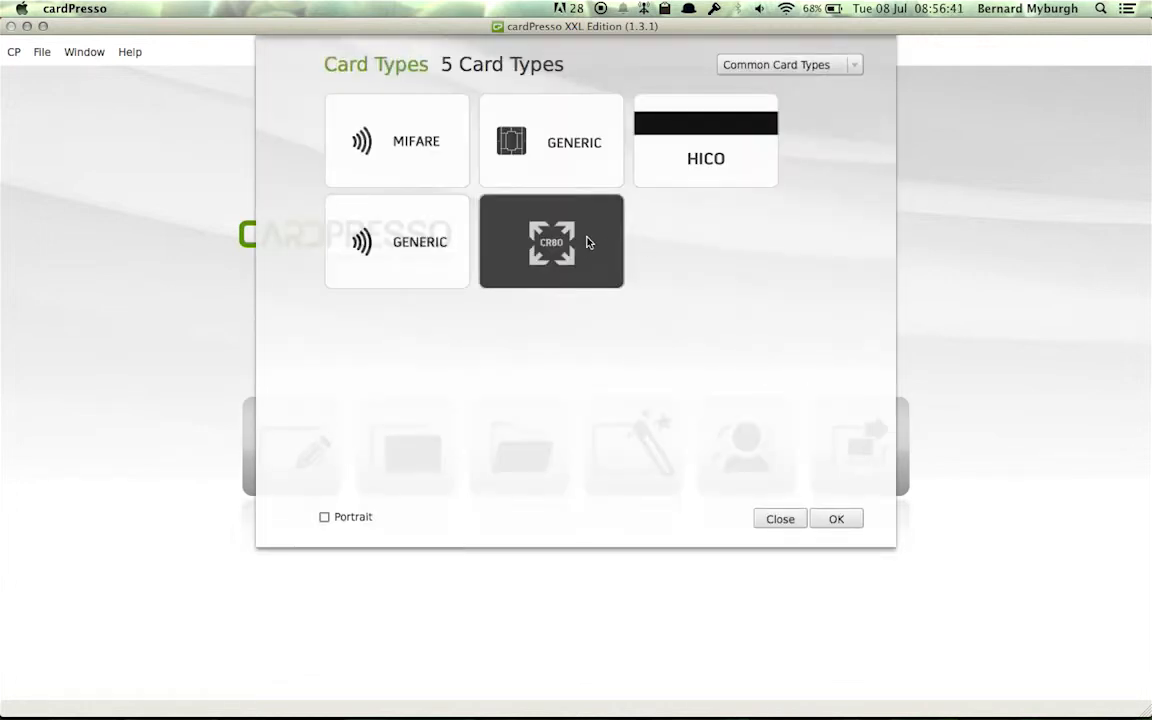
{"action": "left_click", "coordinate": [780, 518]}
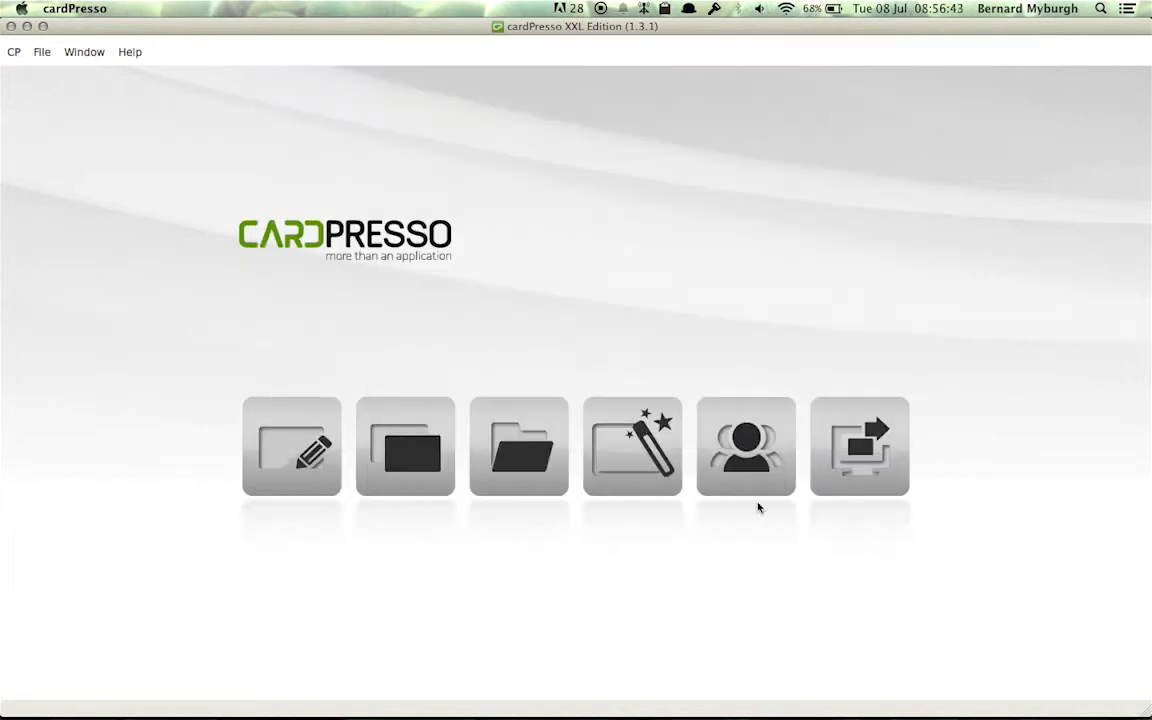
{"action": "left_click", "coordinate": [292, 446]}
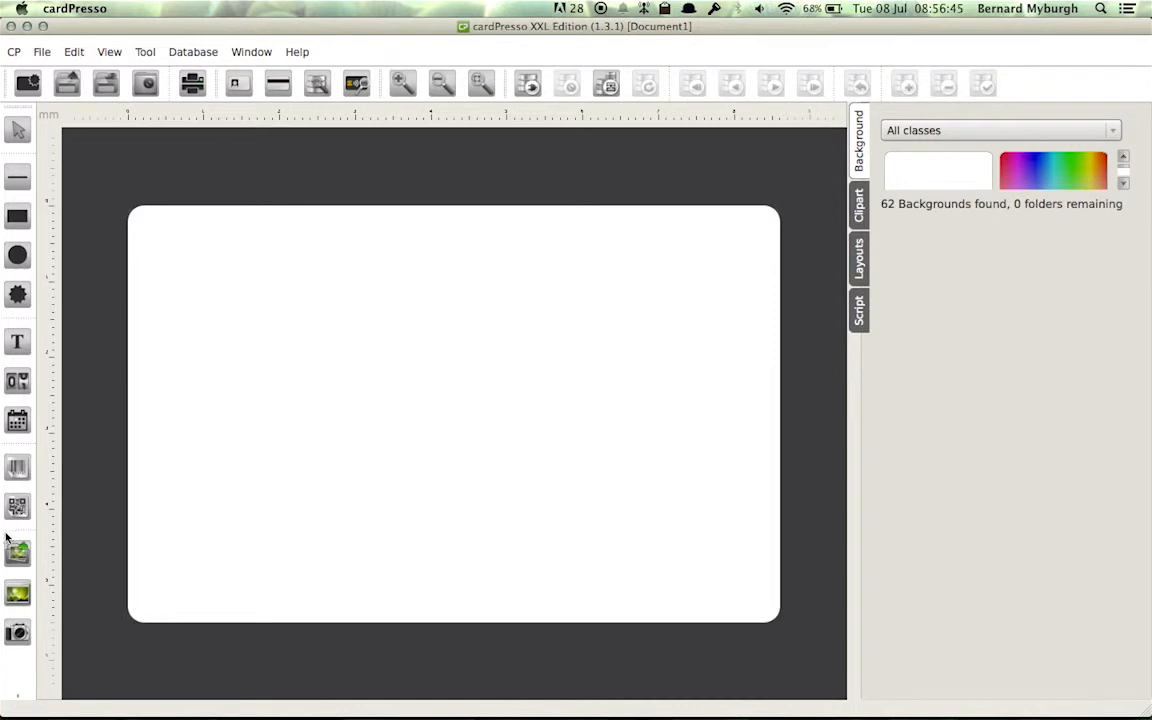